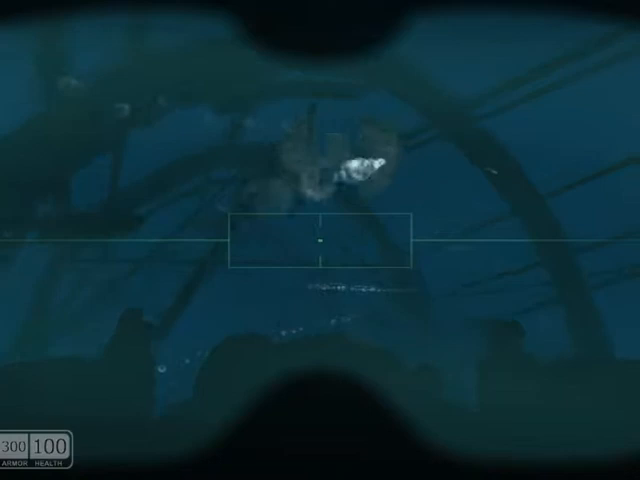
{"action": "left_click", "coordinate": [320, 240]}
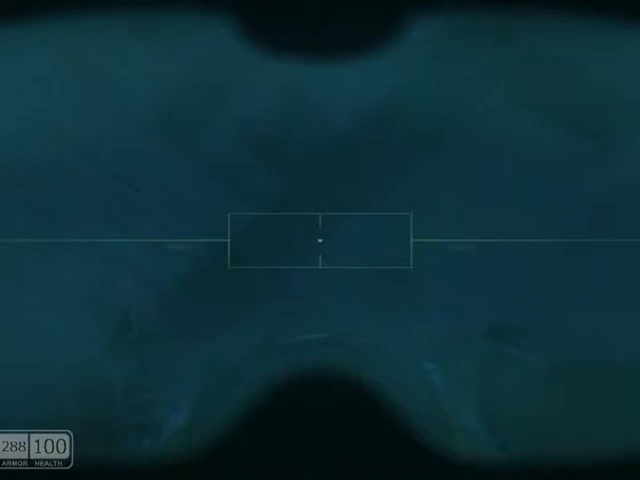
{"action": "left_click", "coordinate": [320, 240]}
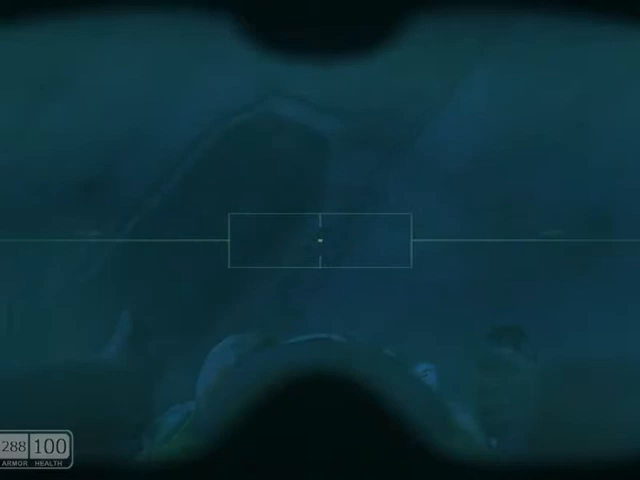
{"action": "left_click", "coordinate": [320, 240]}
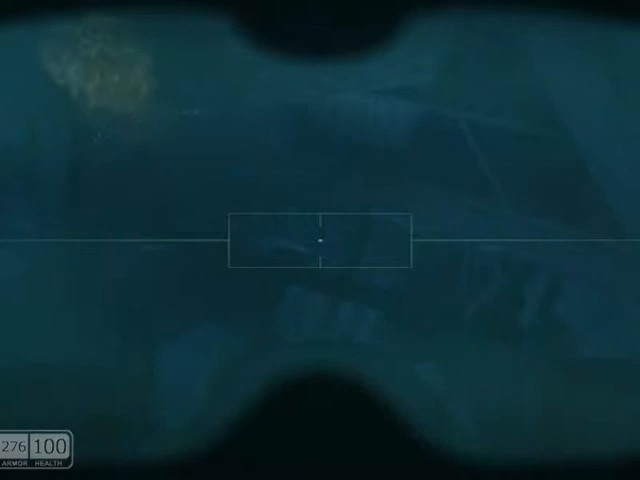
{"action": "left_click", "coordinate": [320, 244]}
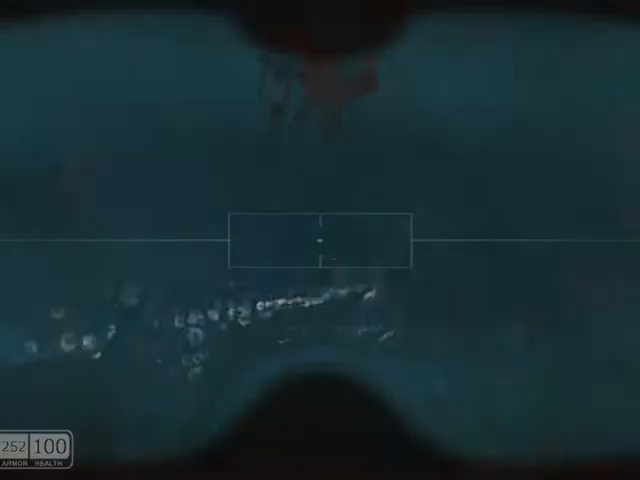
{"action": "left_click", "coordinate": [320, 240]}
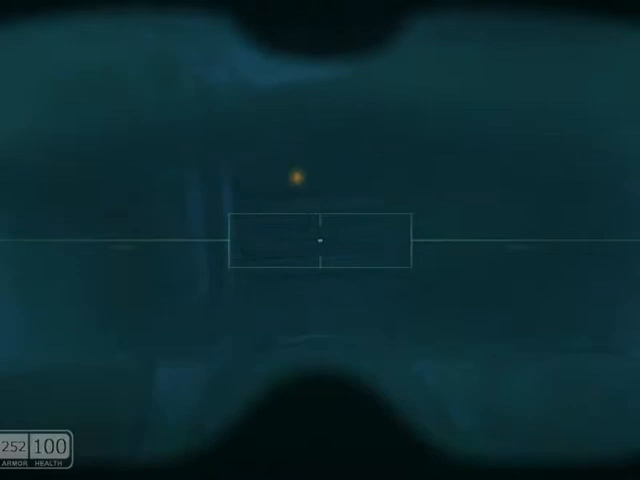
{"action": "left_click", "coordinate": [320, 240]}
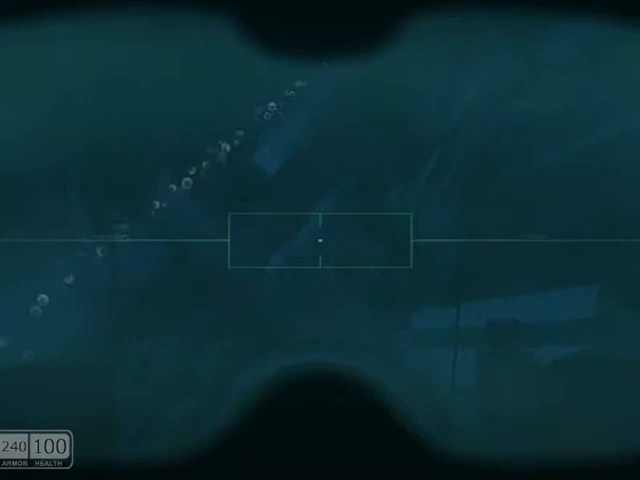
{"action": "left_click", "coordinate": [320, 244]}
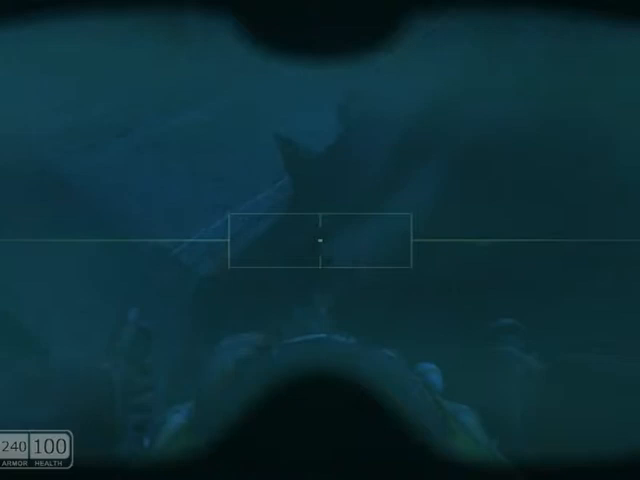
{"action": "left_click", "coordinate": [320, 240]}
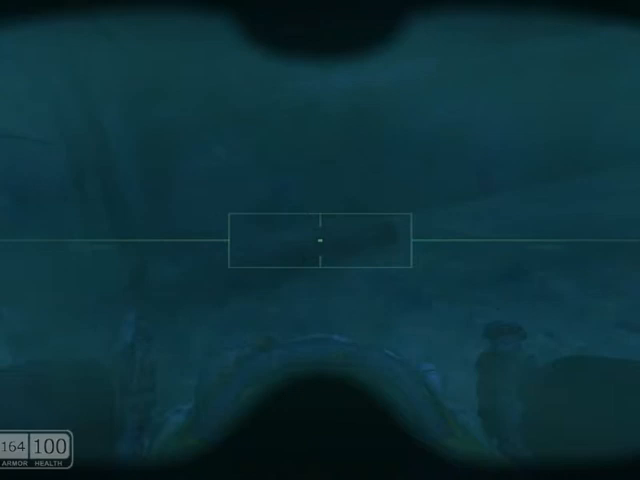
{"action": "left_click", "coordinate": [320, 240]}
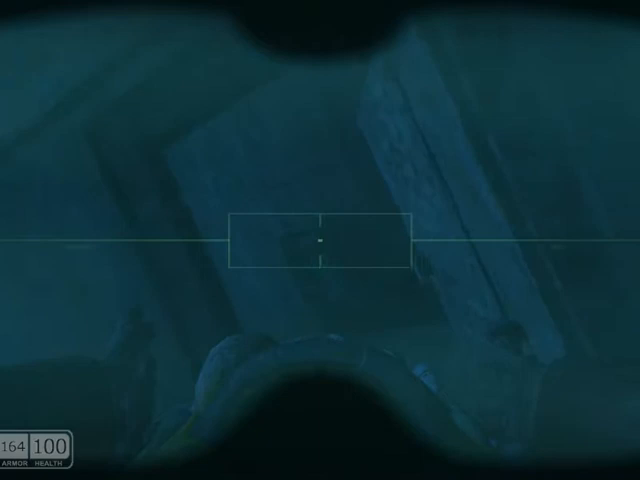
{"action": "left_click", "coordinate": [320, 240]}
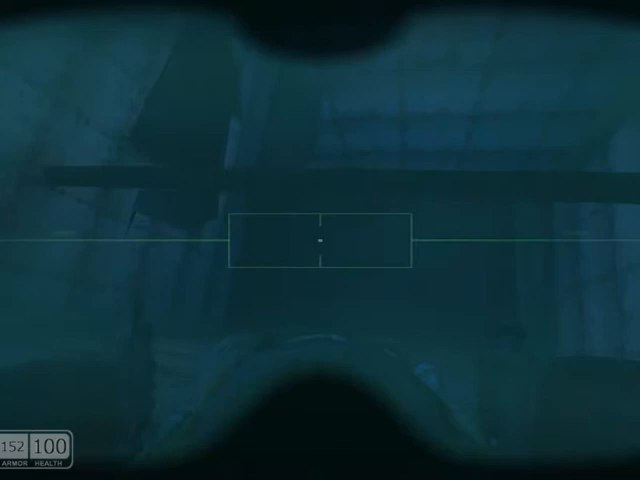
{"action": "left_click", "coordinate": [320, 240]}
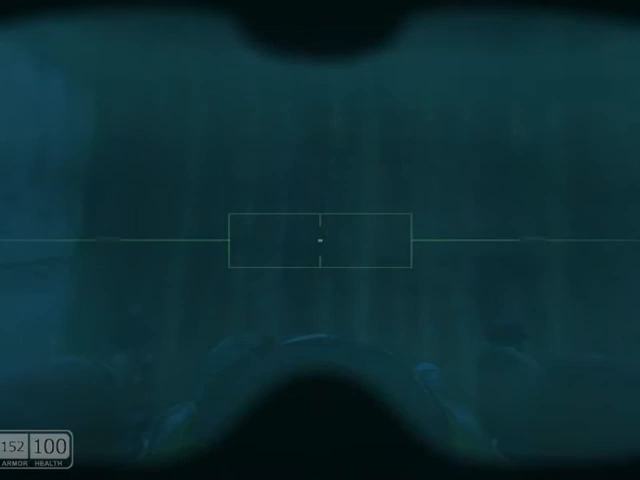
{"action": "left_click", "coordinate": [320, 240]}
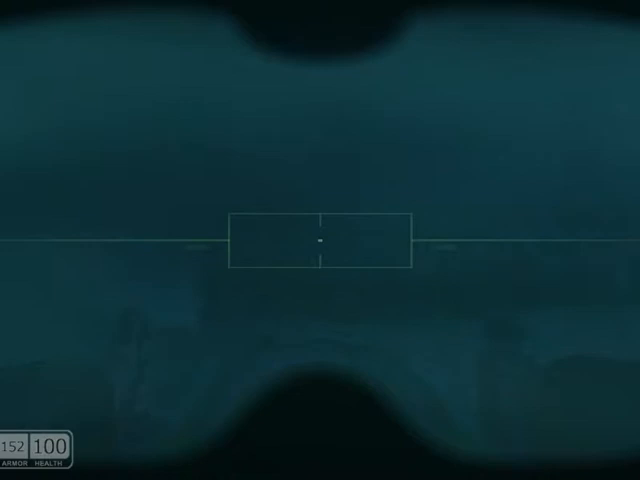
{"action": "left_click", "coordinate": [320, 240]}
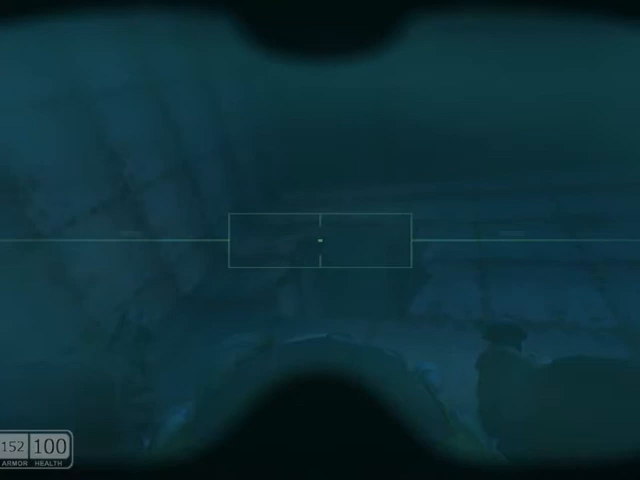
{"action": "left_click", "coordinate": [320, 240]}
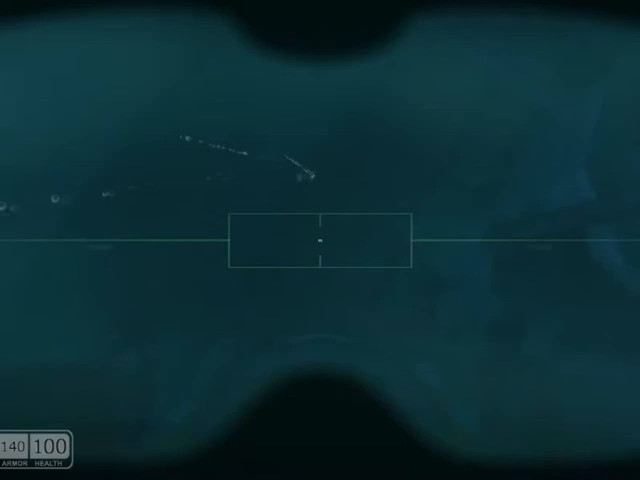
{"action": "left_click", "coordinate": [320, 242]}
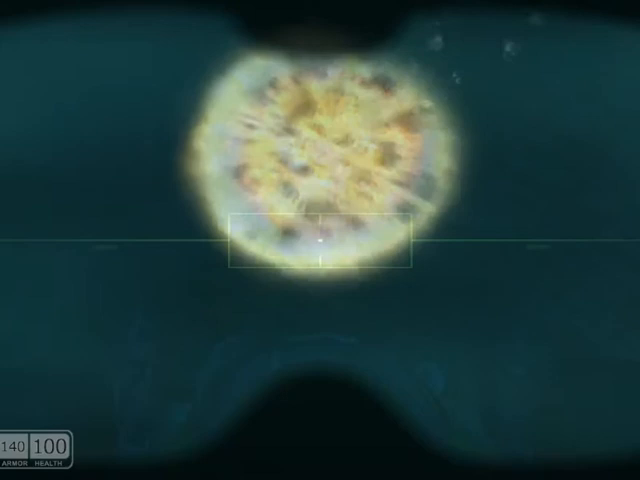